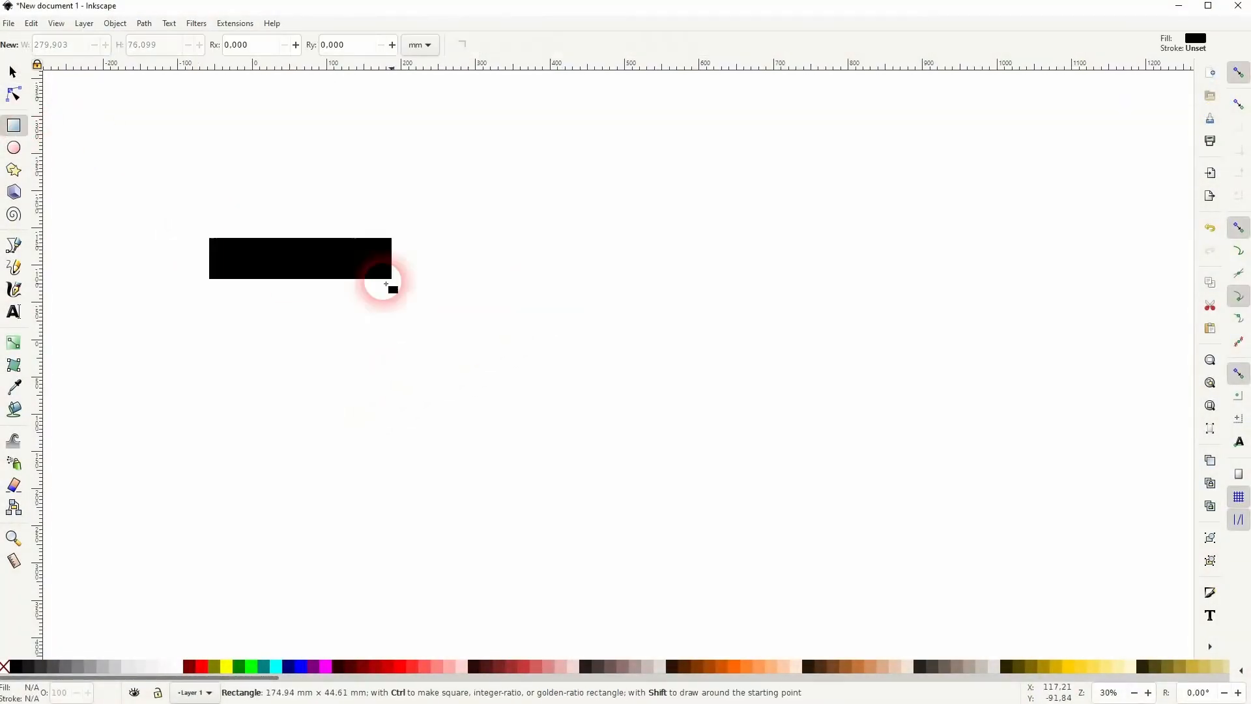
- Draw a black rectangle and a dark red hexagon with corner and vertex touching
click(13, 170)
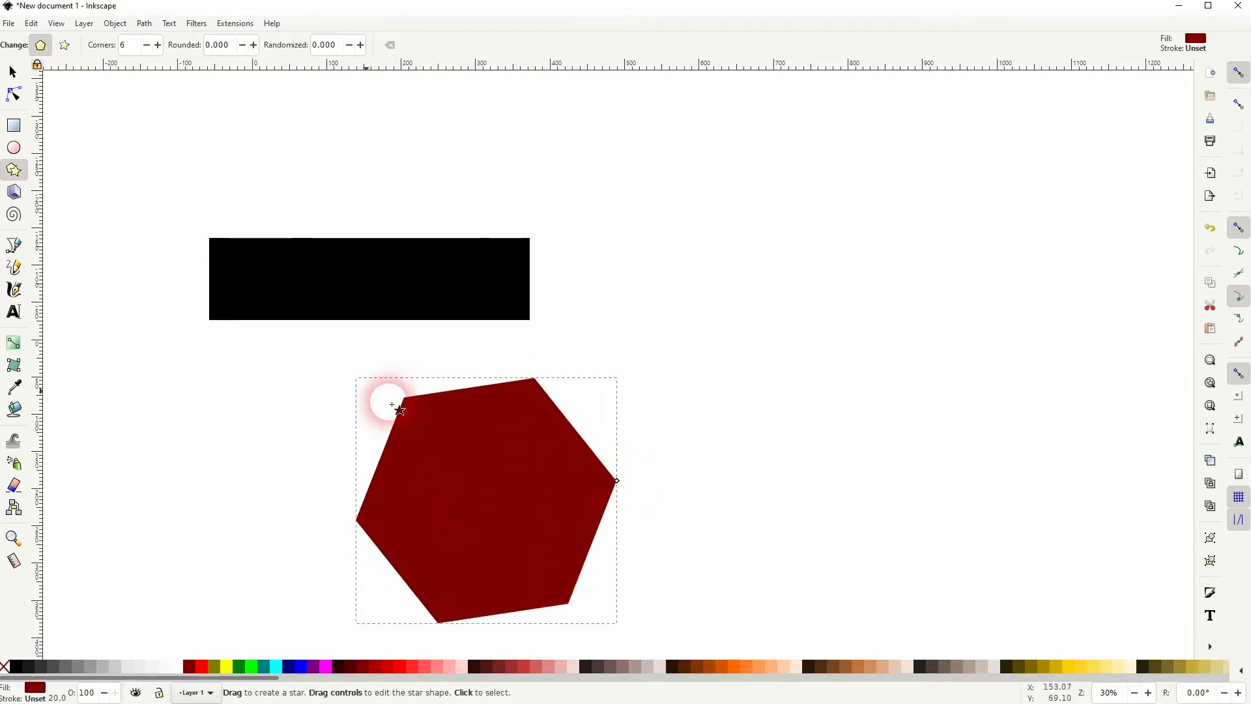
click(13, 72)
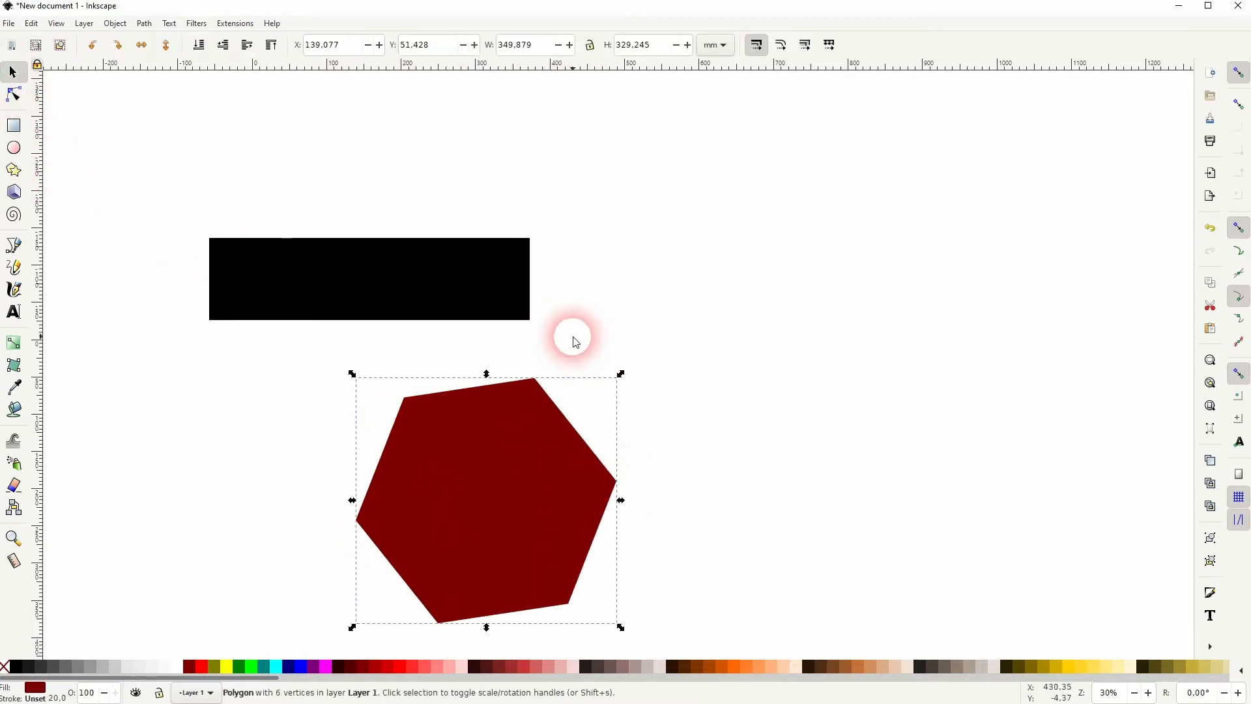
mouse_move(1231, 125)
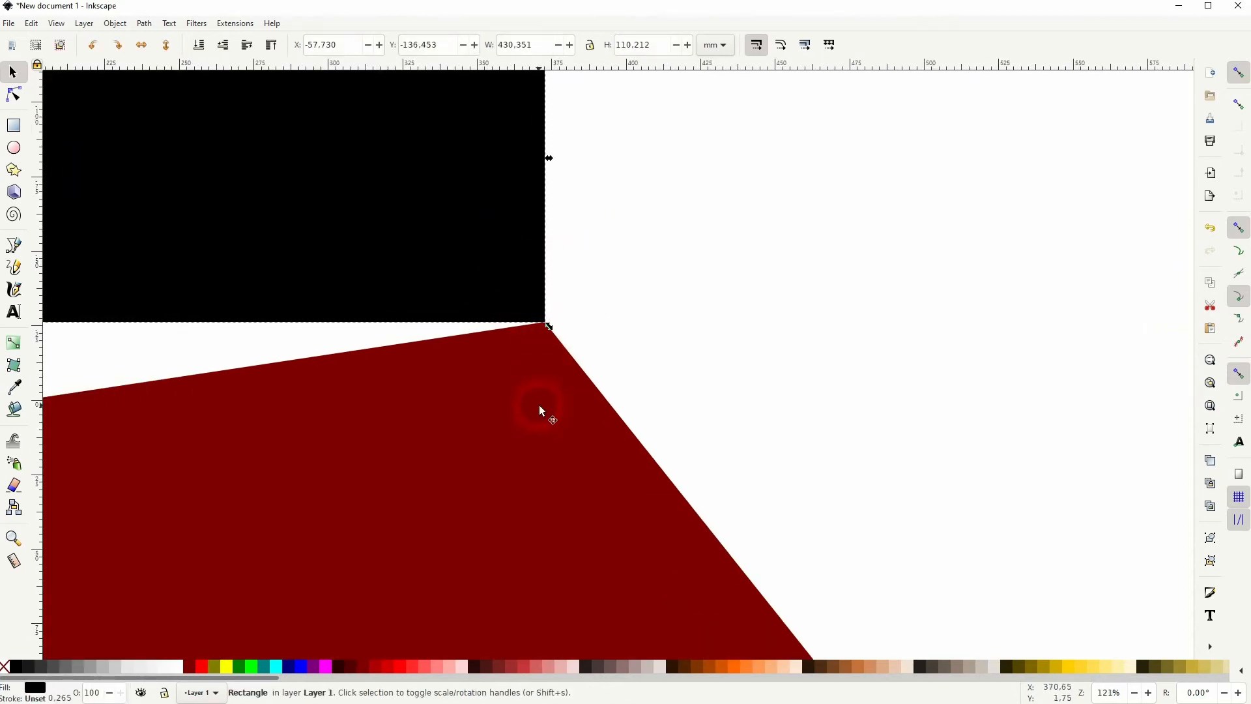
click(626, 260)
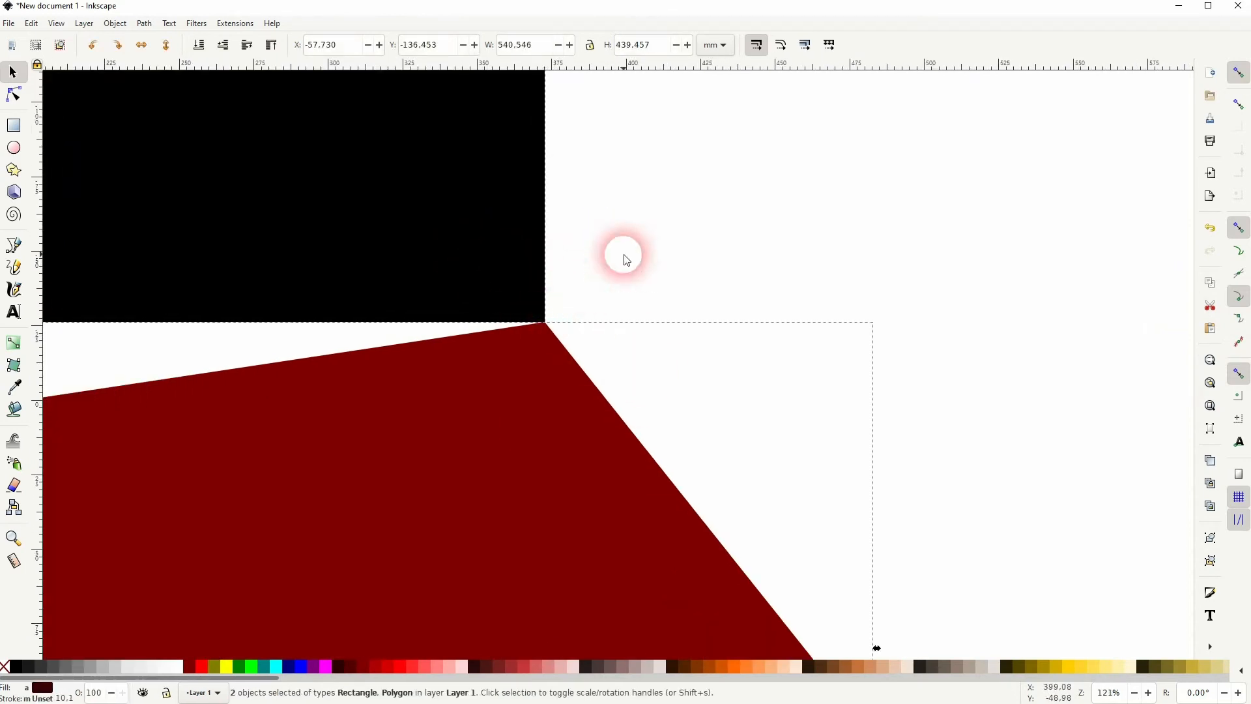
click(625, 258)
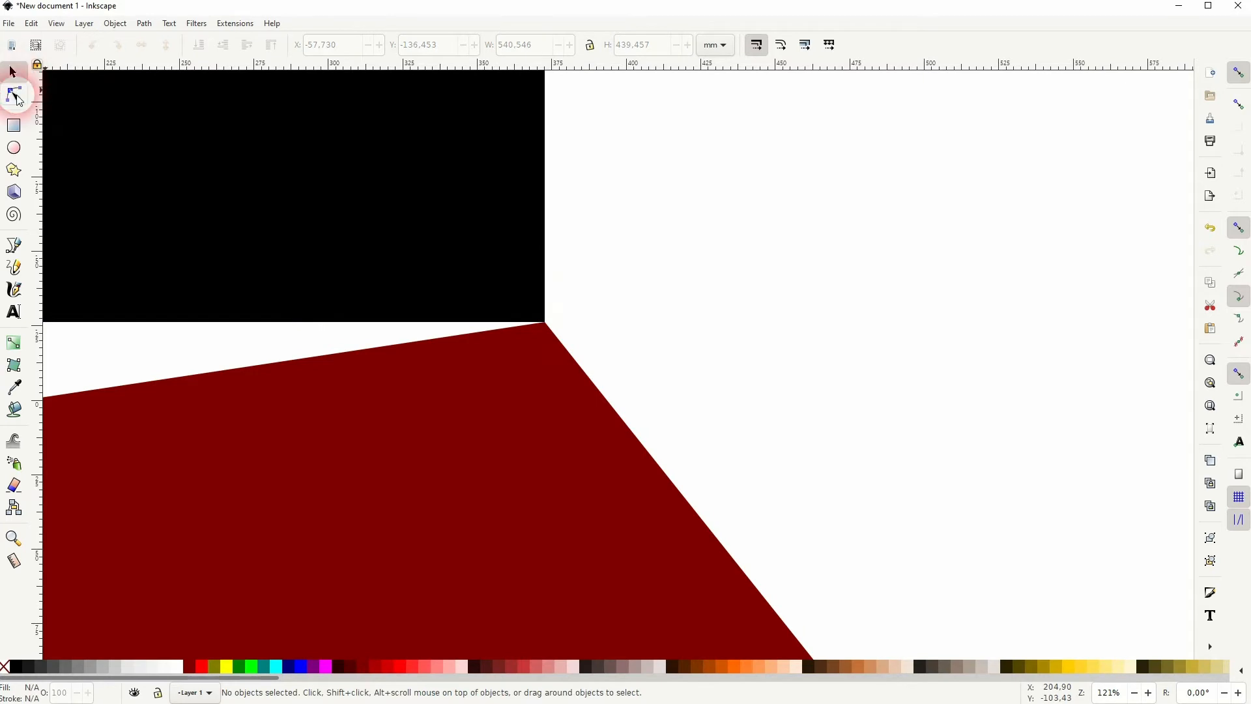
click(14, 93)
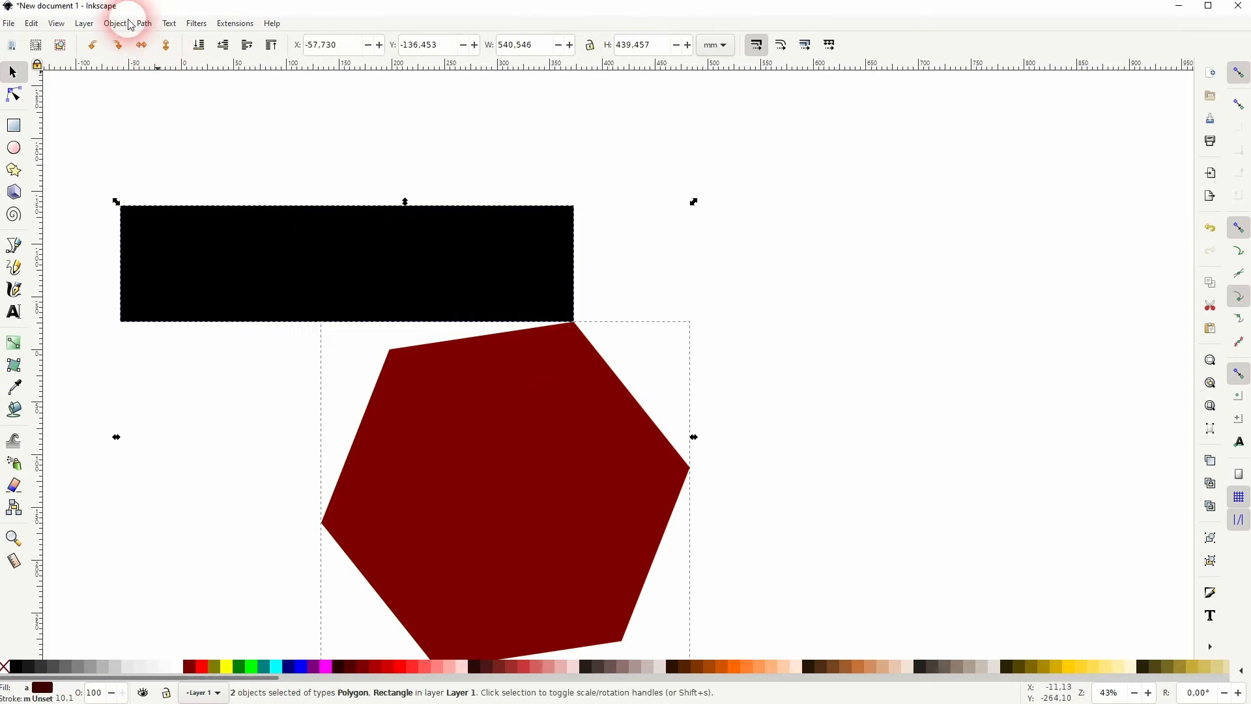
- Convert the rectangle and hexagon to paths and select their shared corner node
click(143, 23)
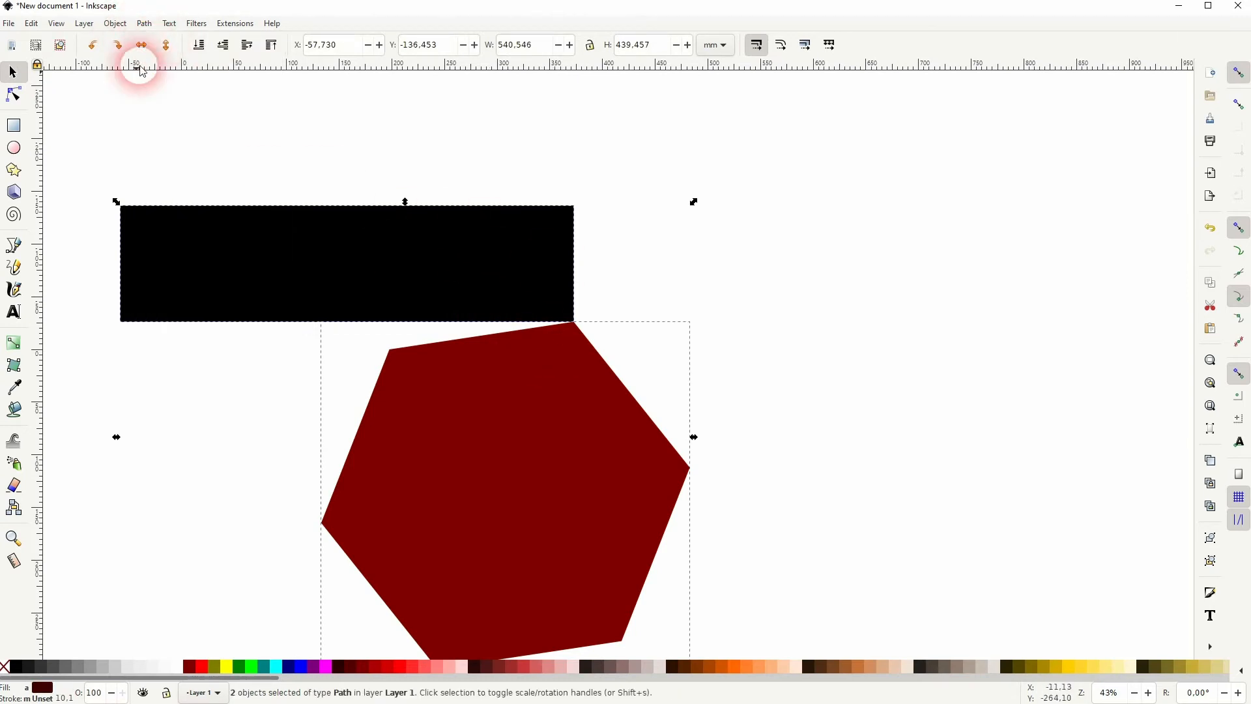
click(13, 94)
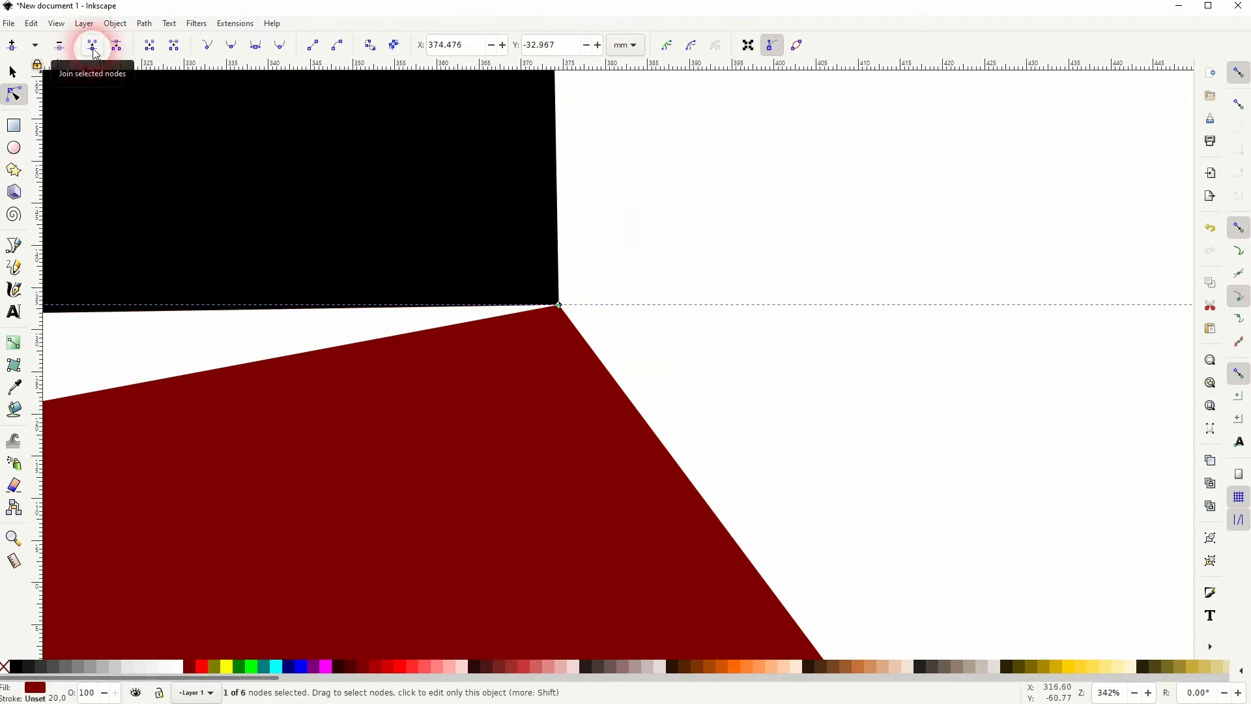
mouse_move(583, 267)
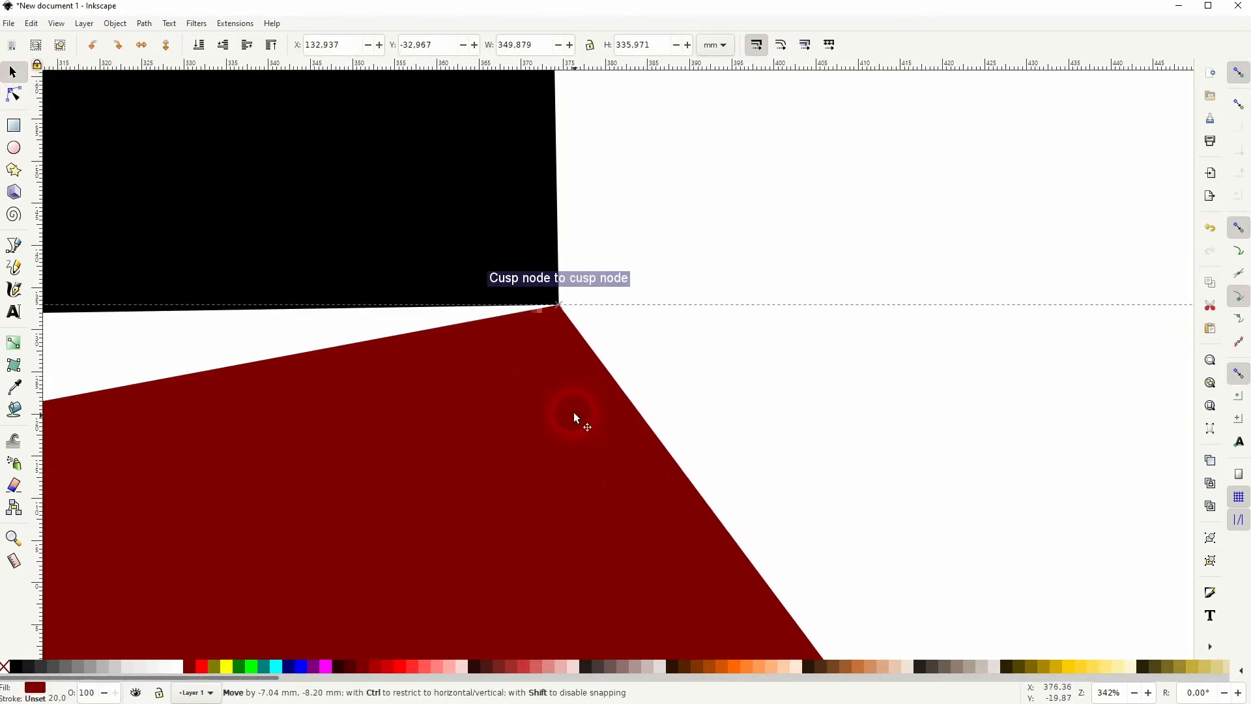
- Draw two straight Bezier line segments meeting at an angle
scroll(down, 3)
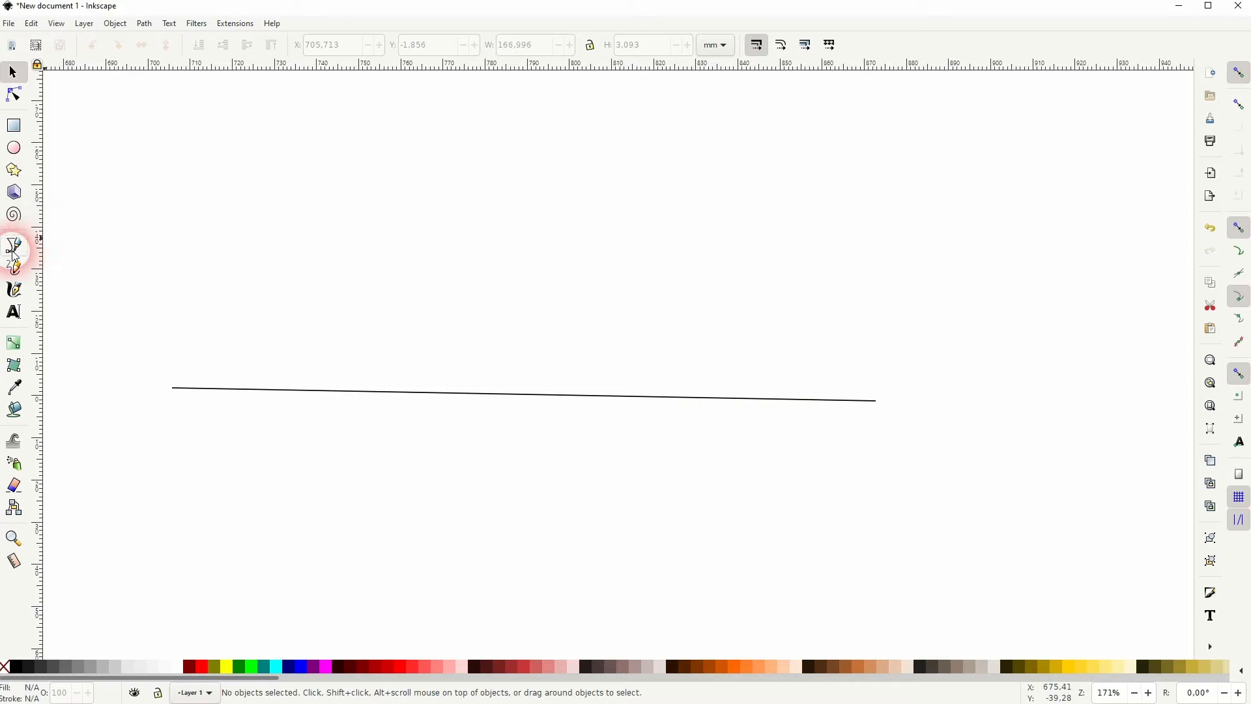
click(13, 246)
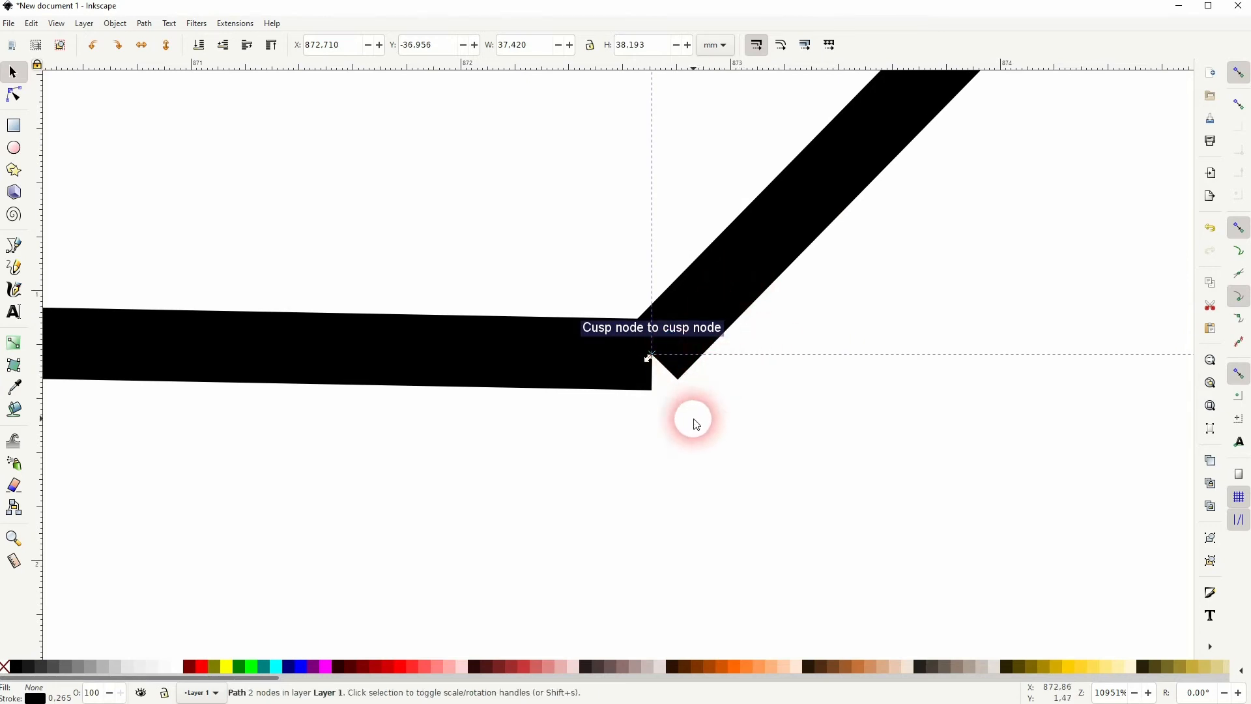
click(675, 424)
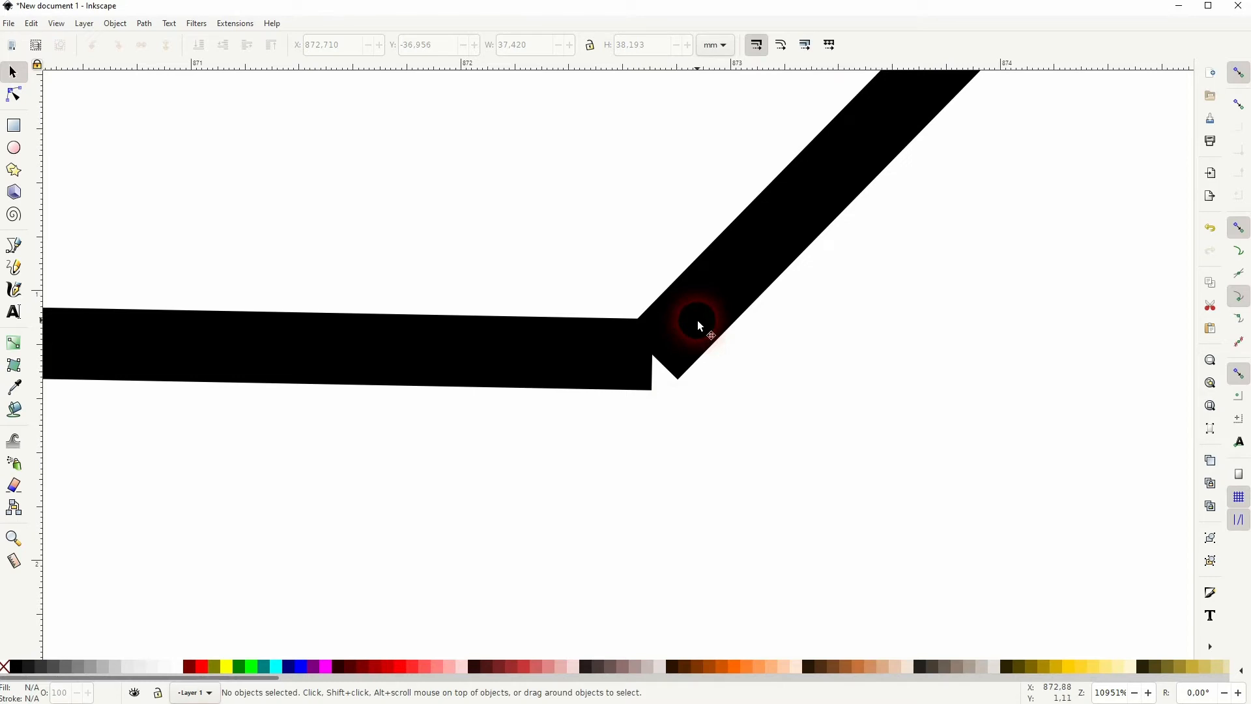
- Snap the two lines' end nodes onto the same point and try joining them
click(650, 358)
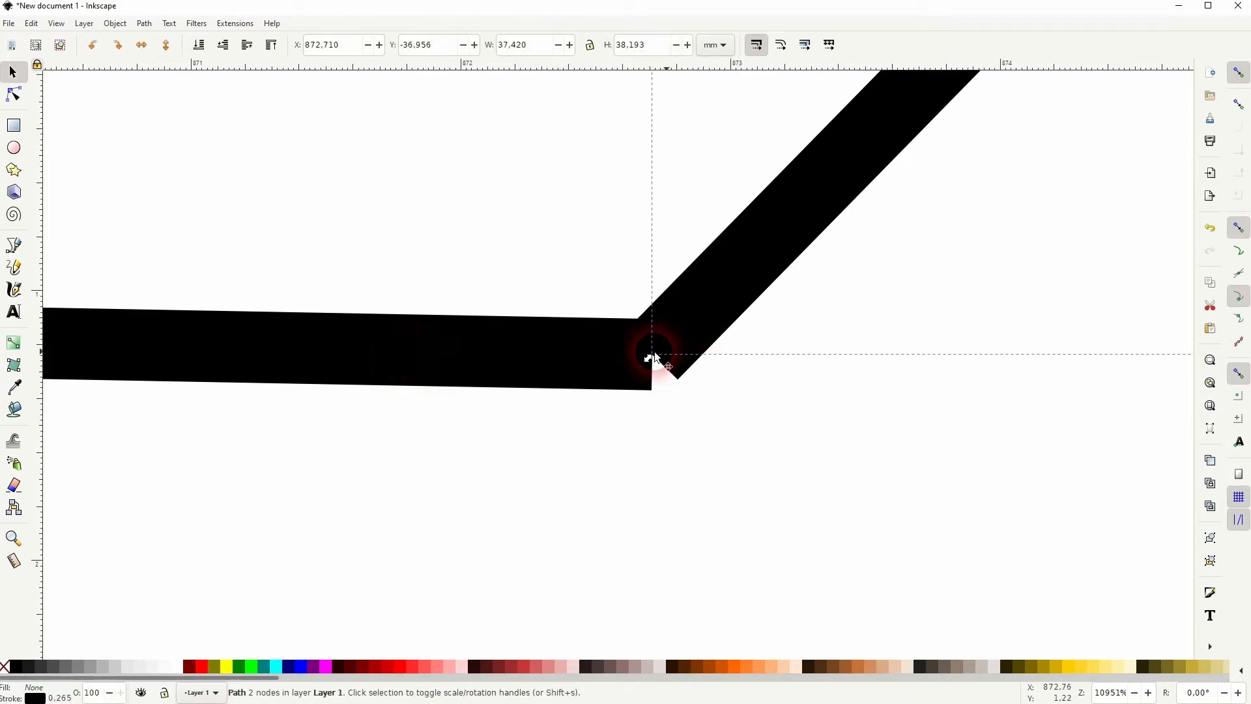
click(13, 94)
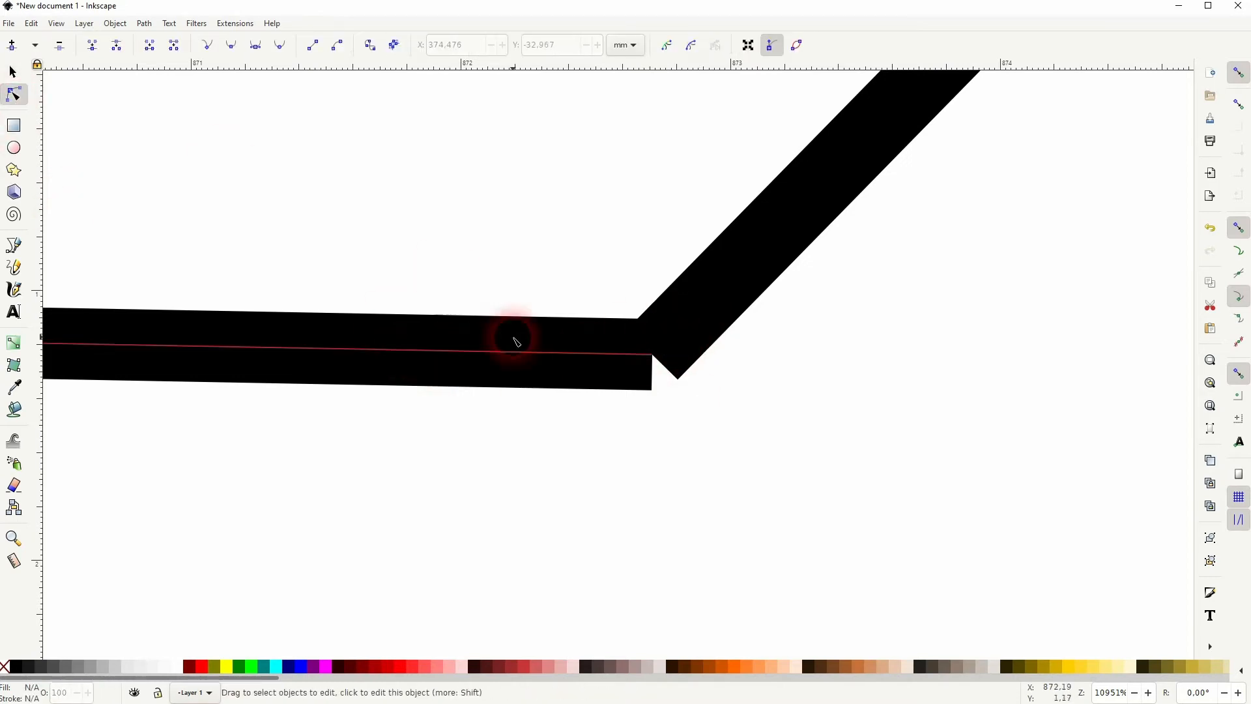
click(653, 354)
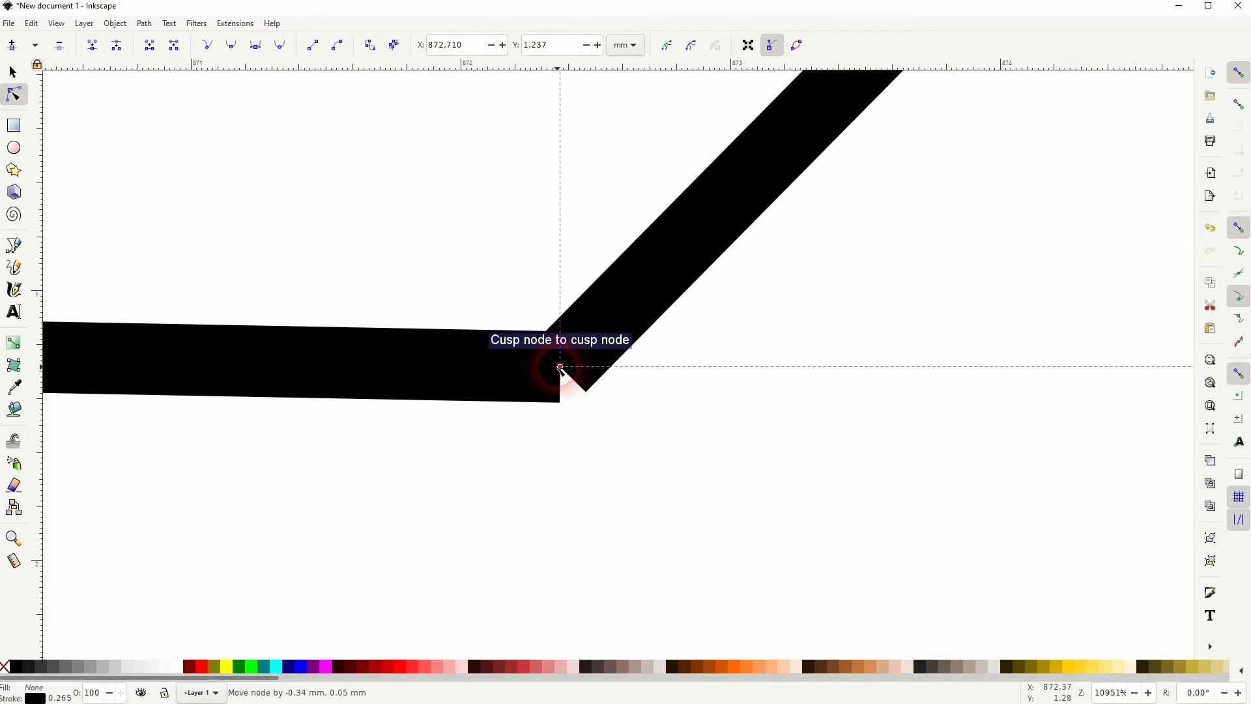
click(91, 45)
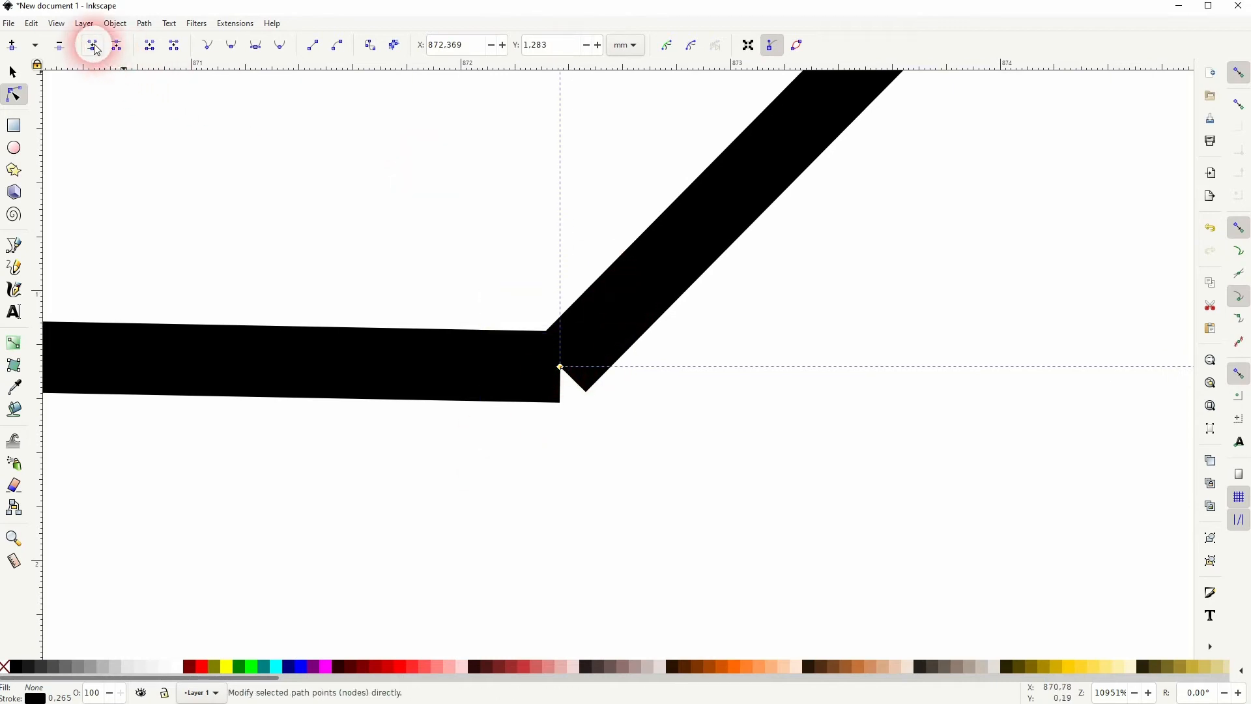
mouse_move(559, 367)
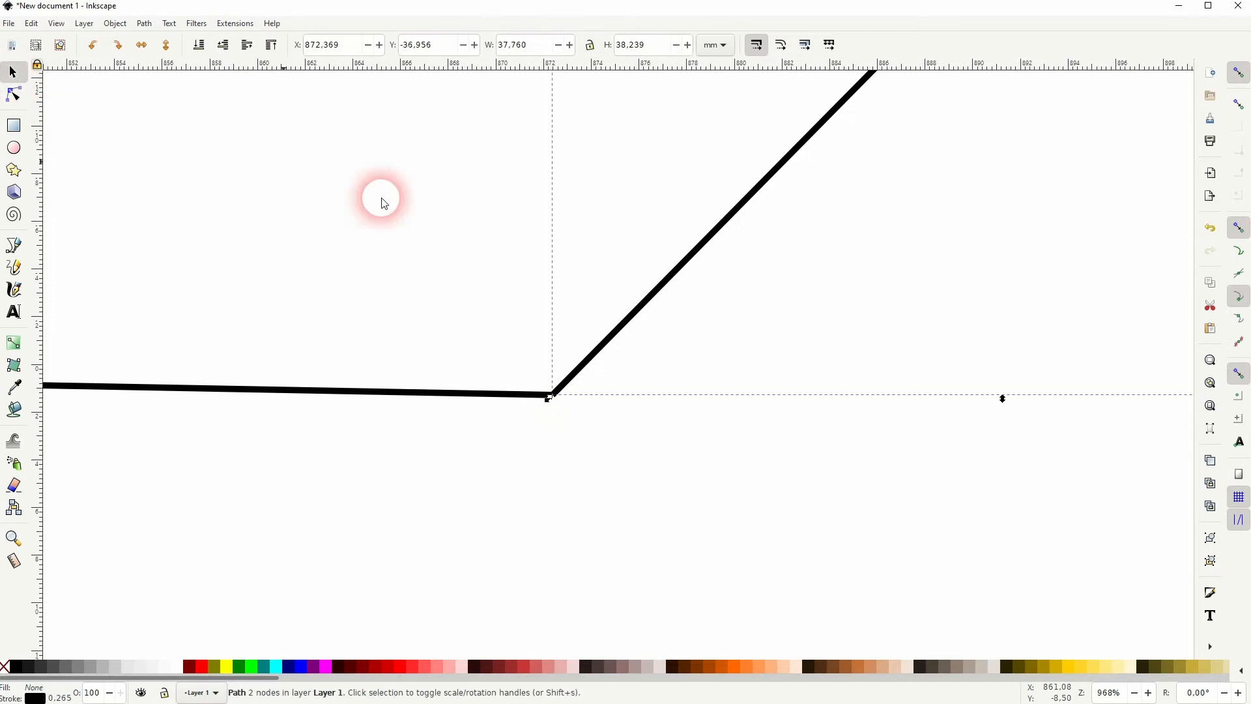
- Join the two corner end nodes so the lines become one three-node bent path
scroll(down, 3)
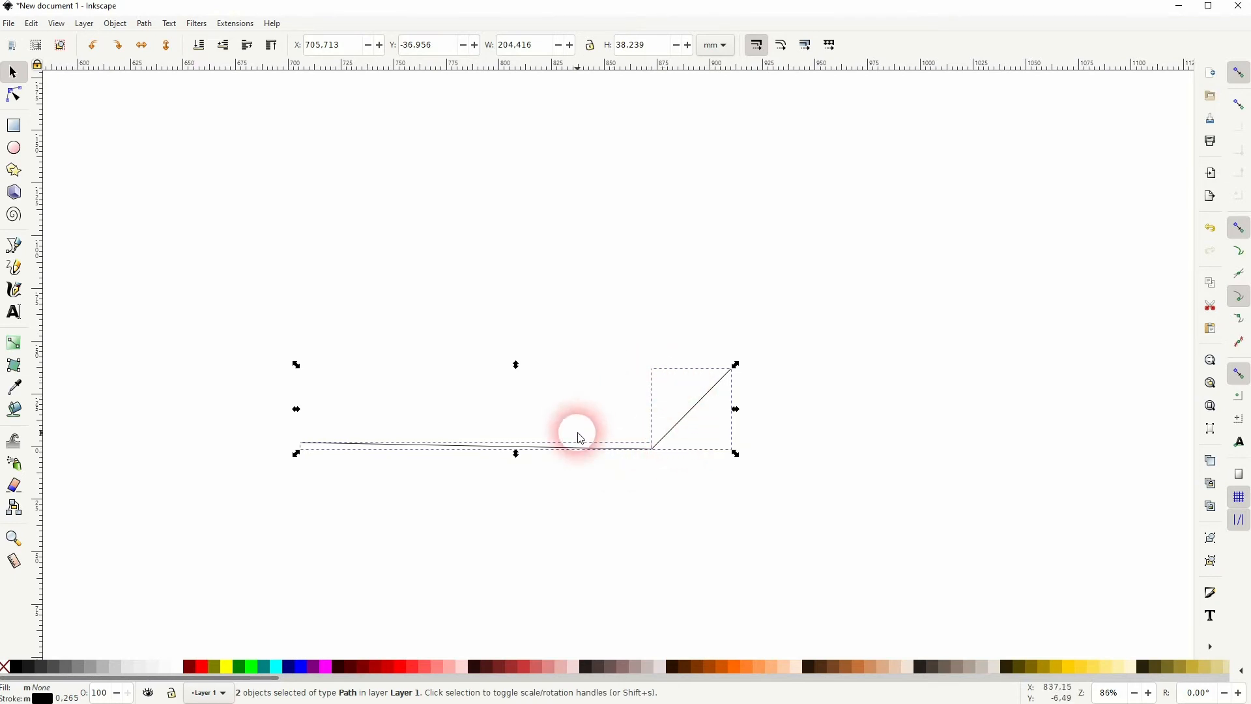
scroll(up, 3)
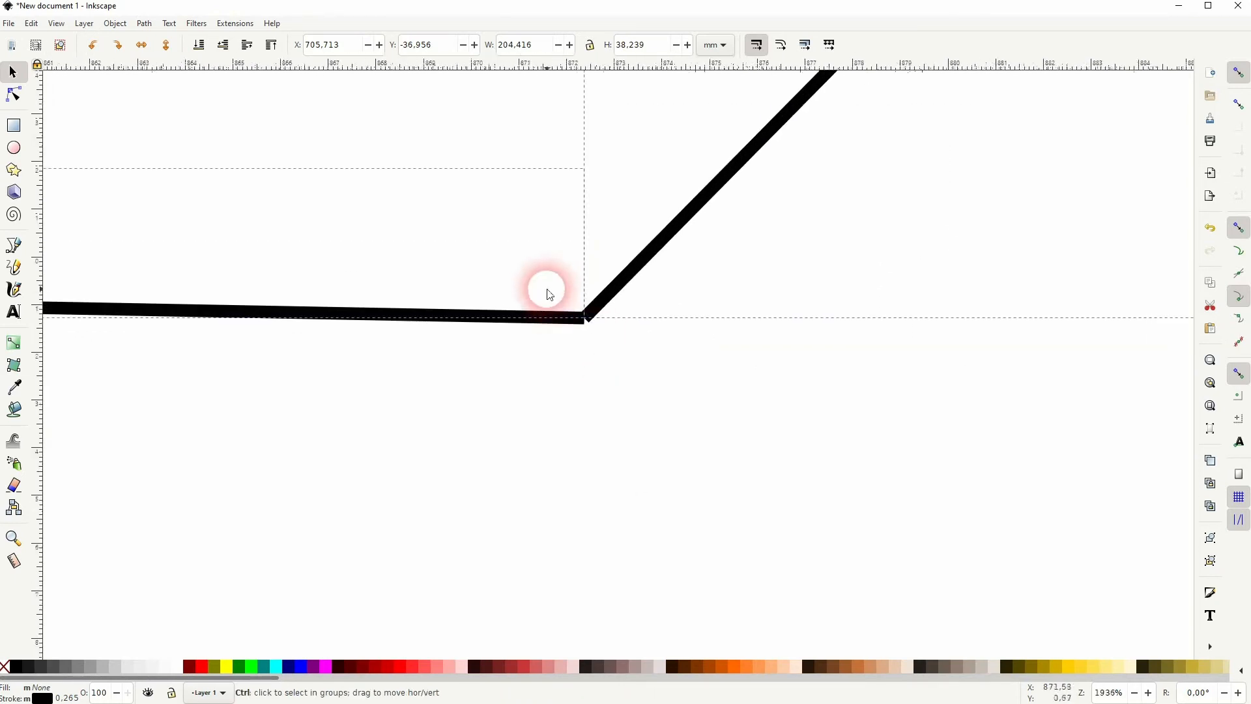
click(14, 95)
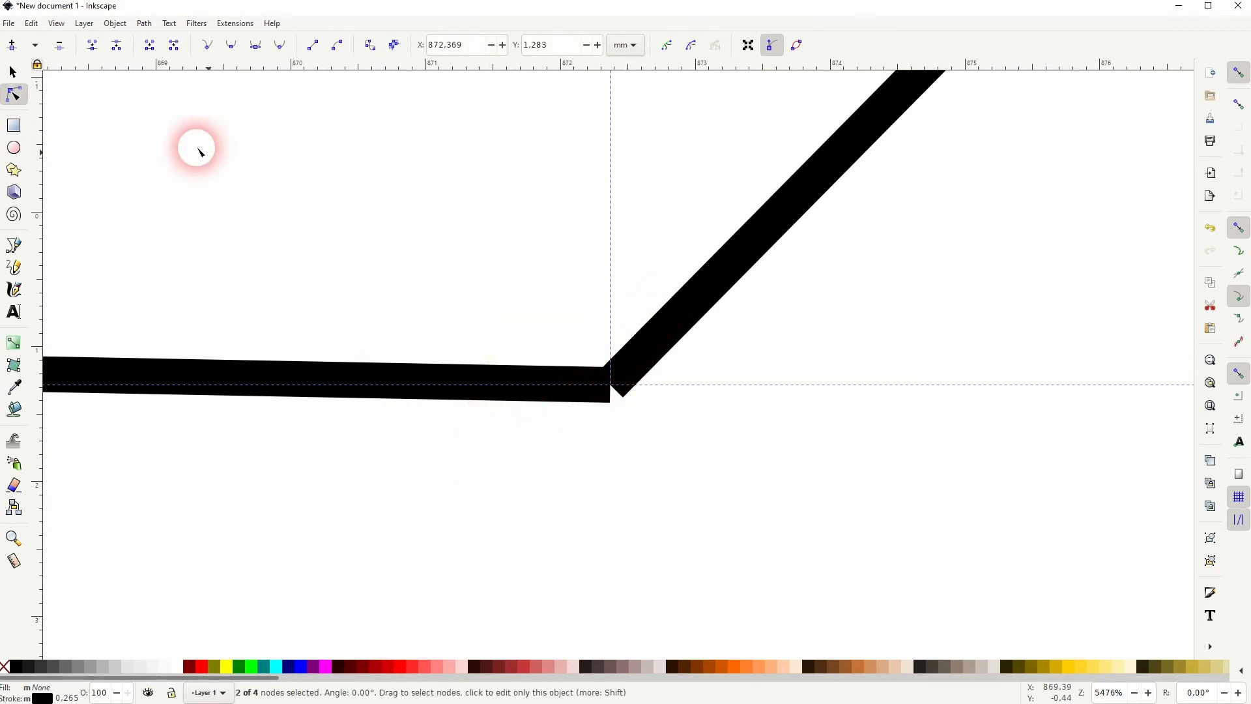
click(611, 386)
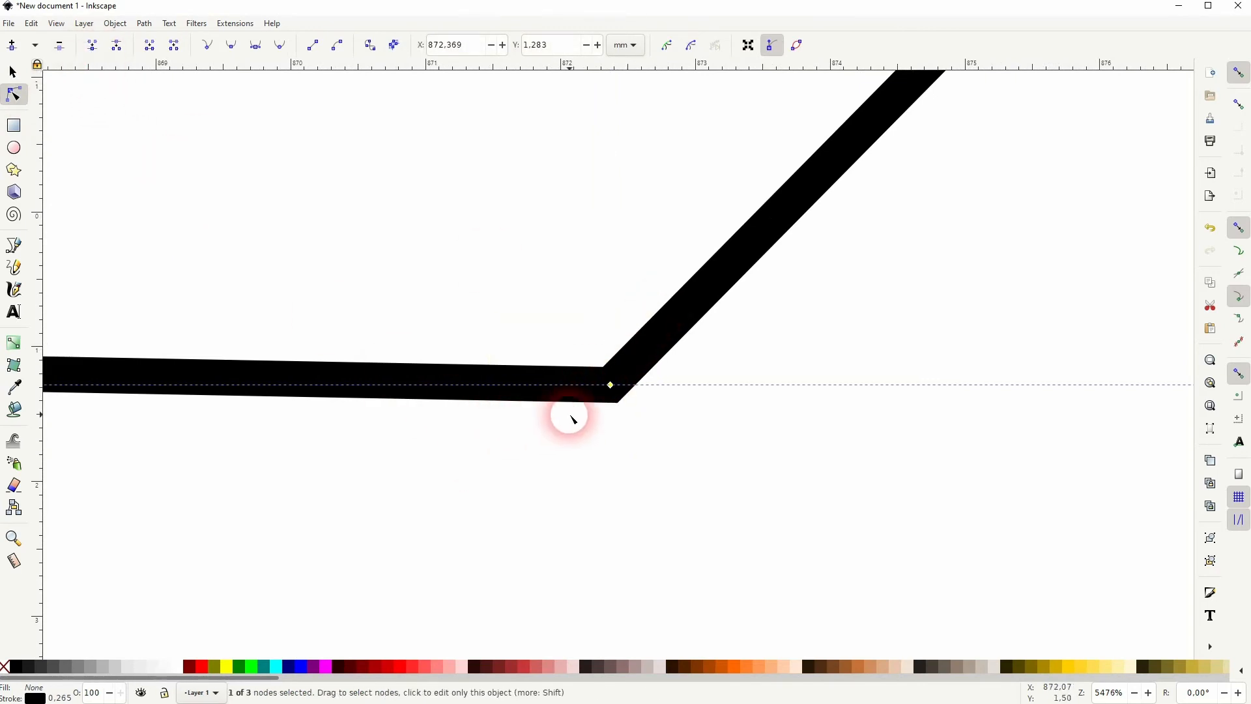
mouse_move(626, 399)
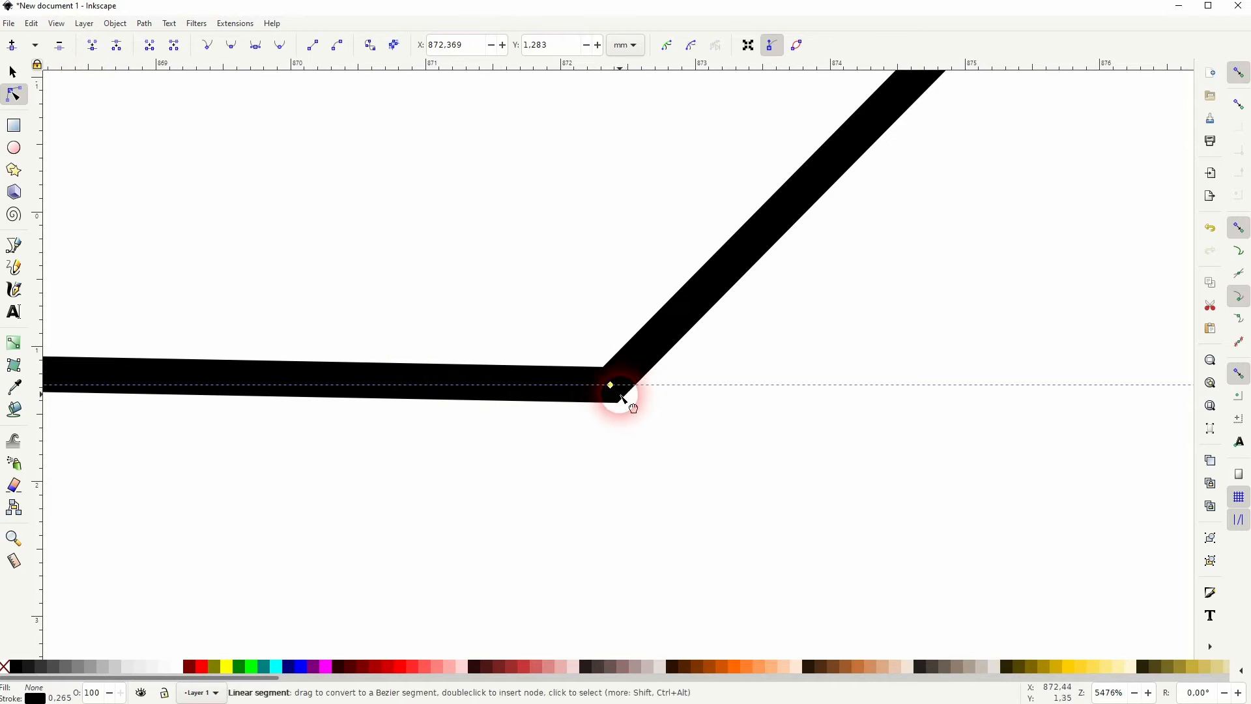
click(11, 72)
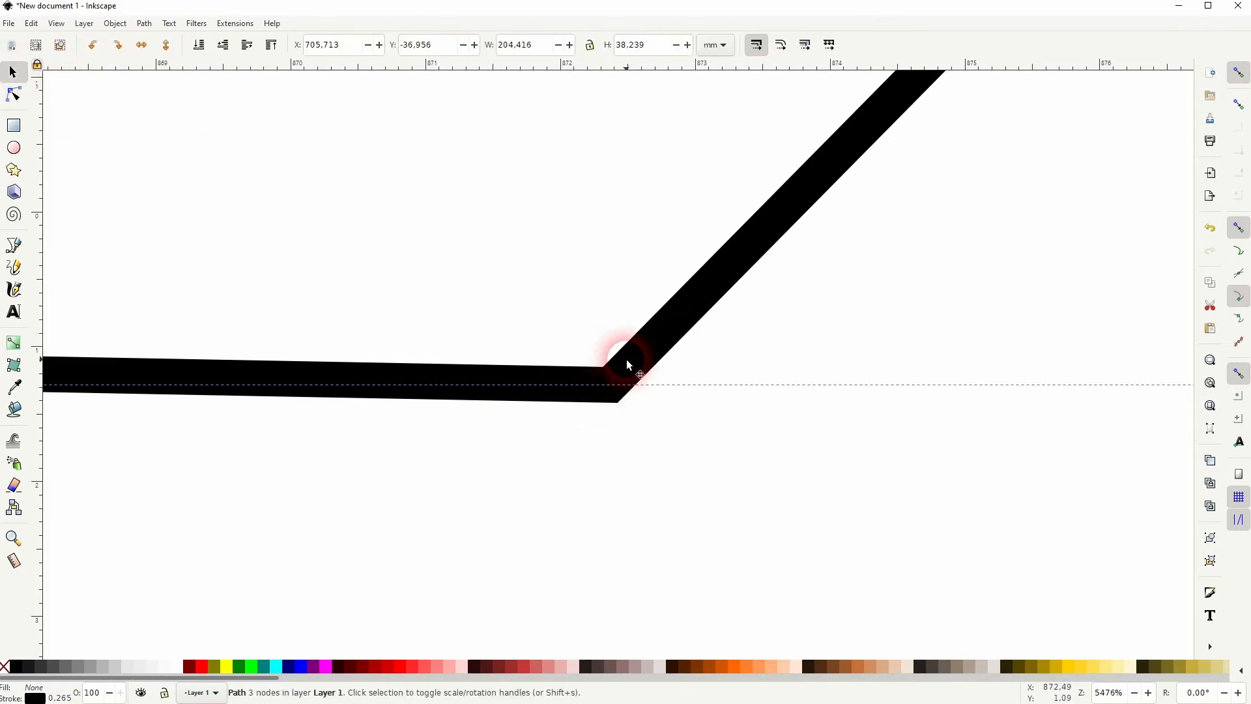
click(13, 96)
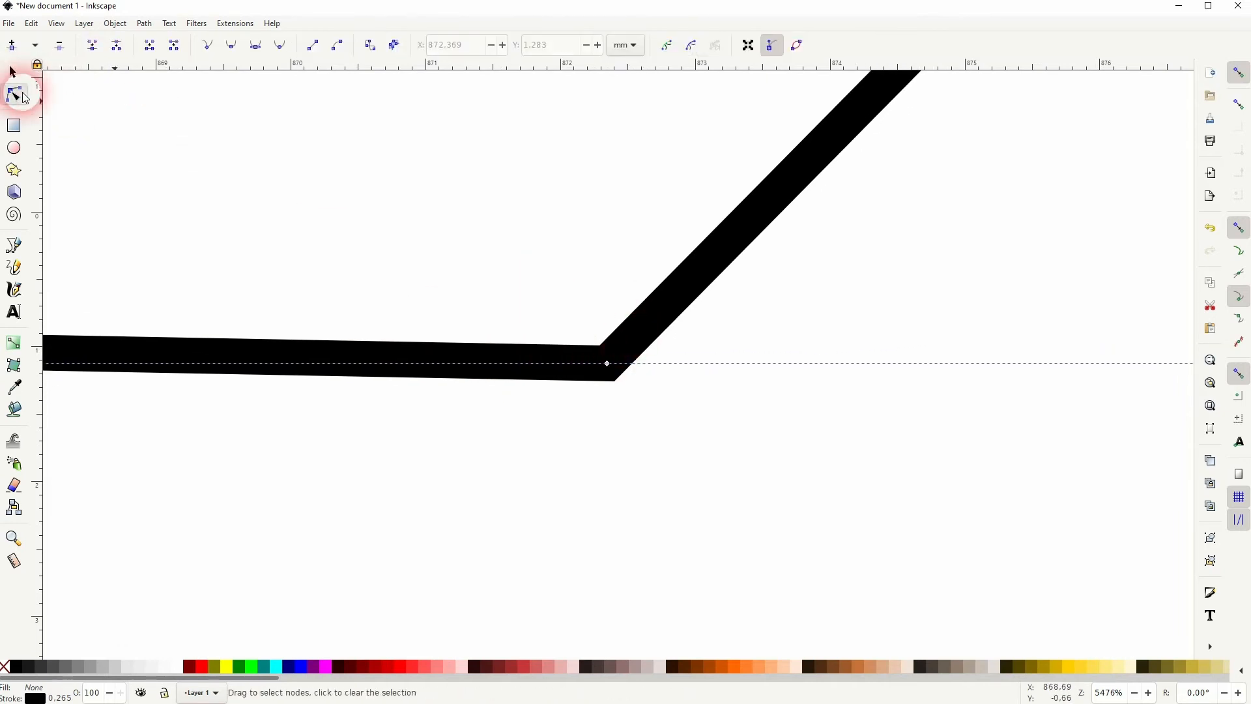
click(607, 365)
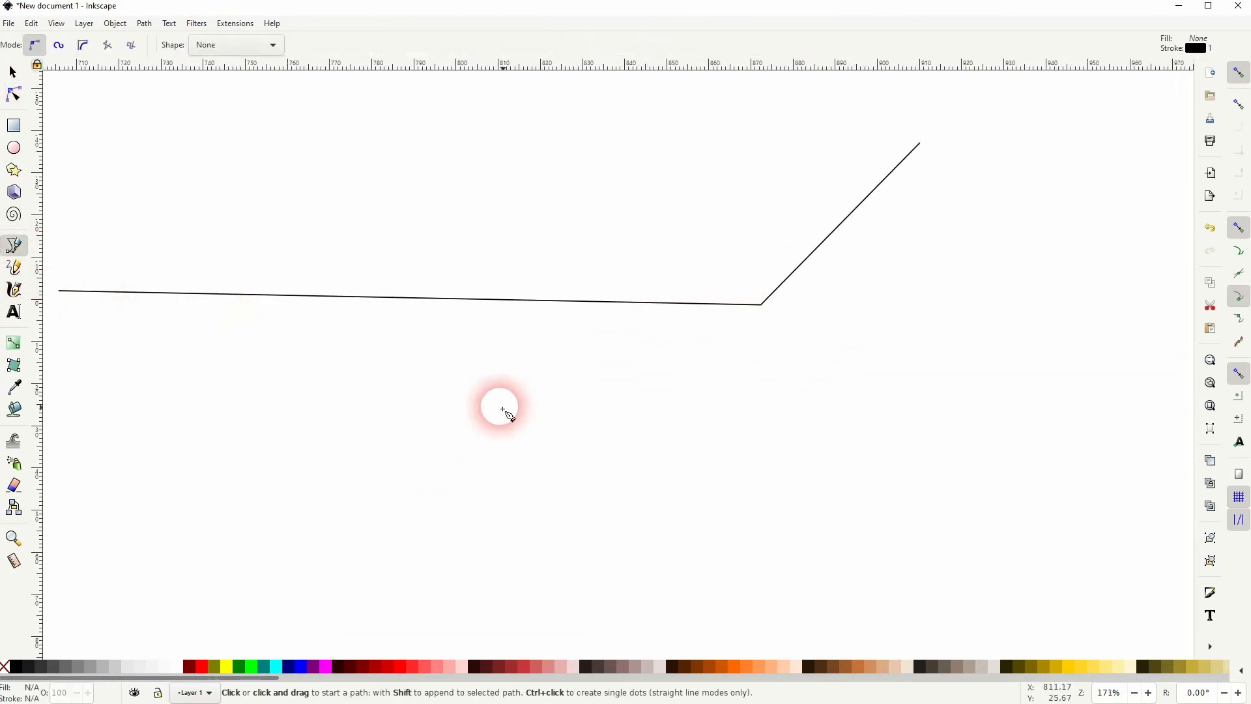
- Draw a second two-segment bent line crossing the original line near its corner
click(501, 409)
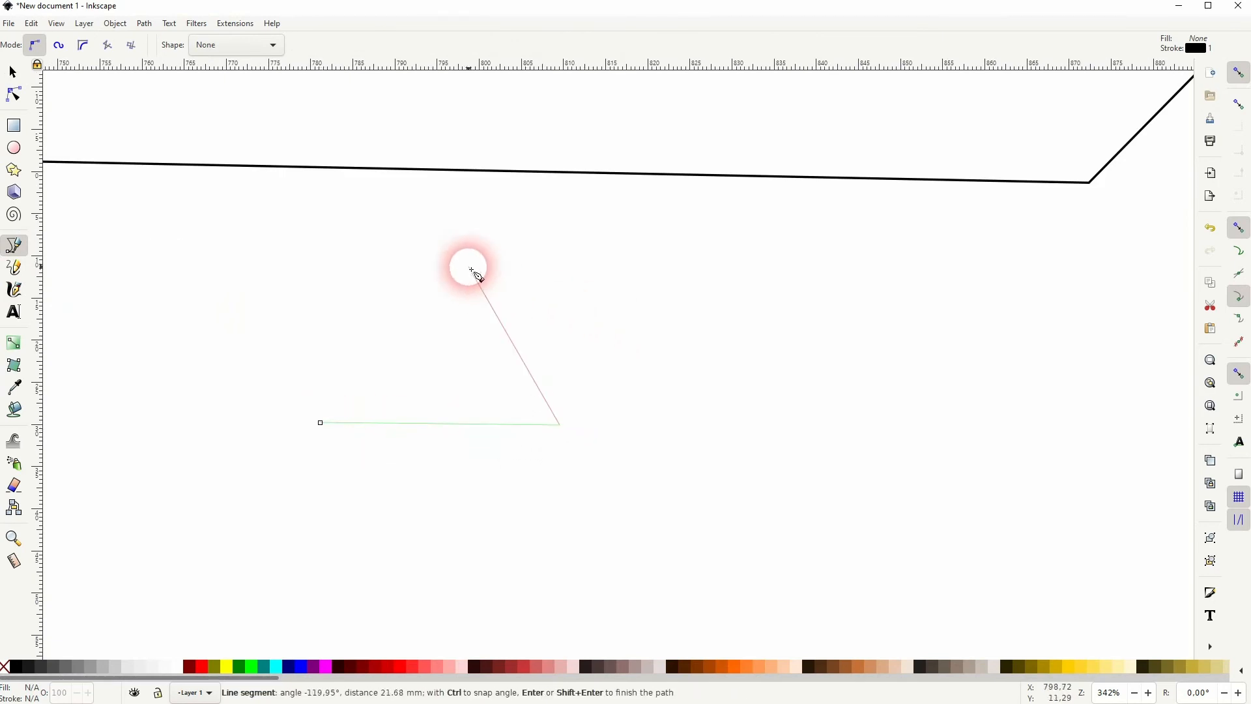
key(Return)
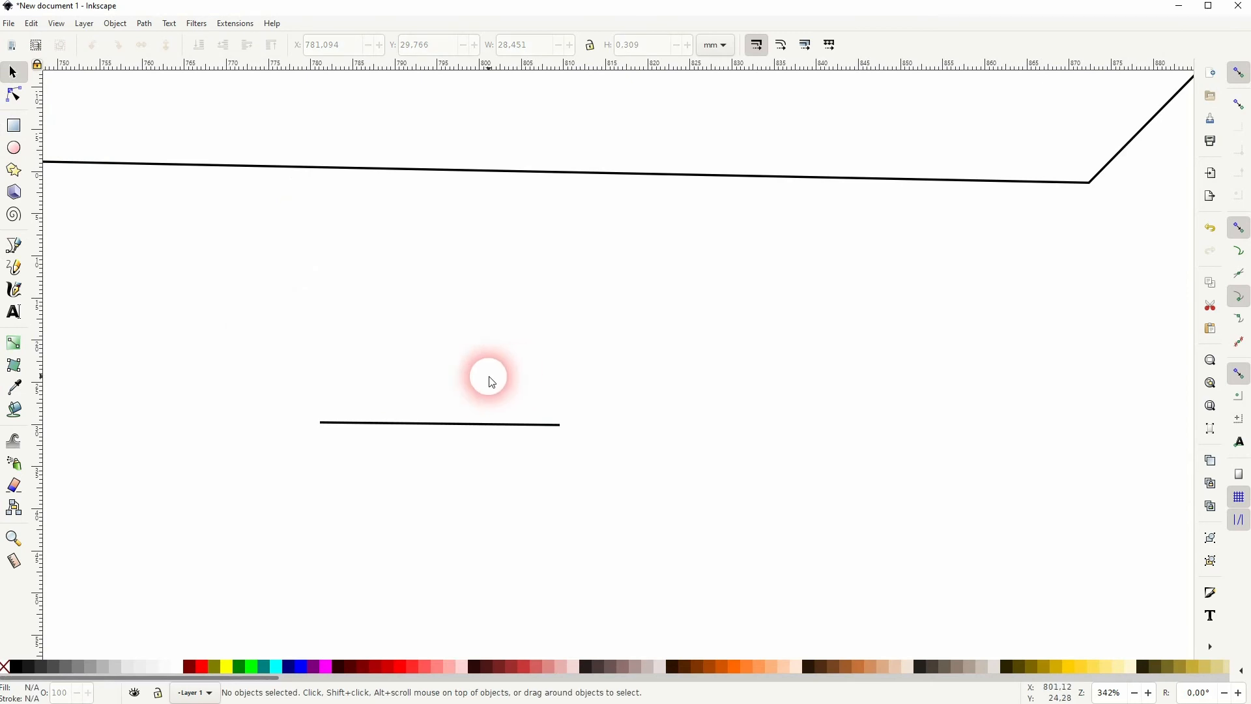
click(14, 244)
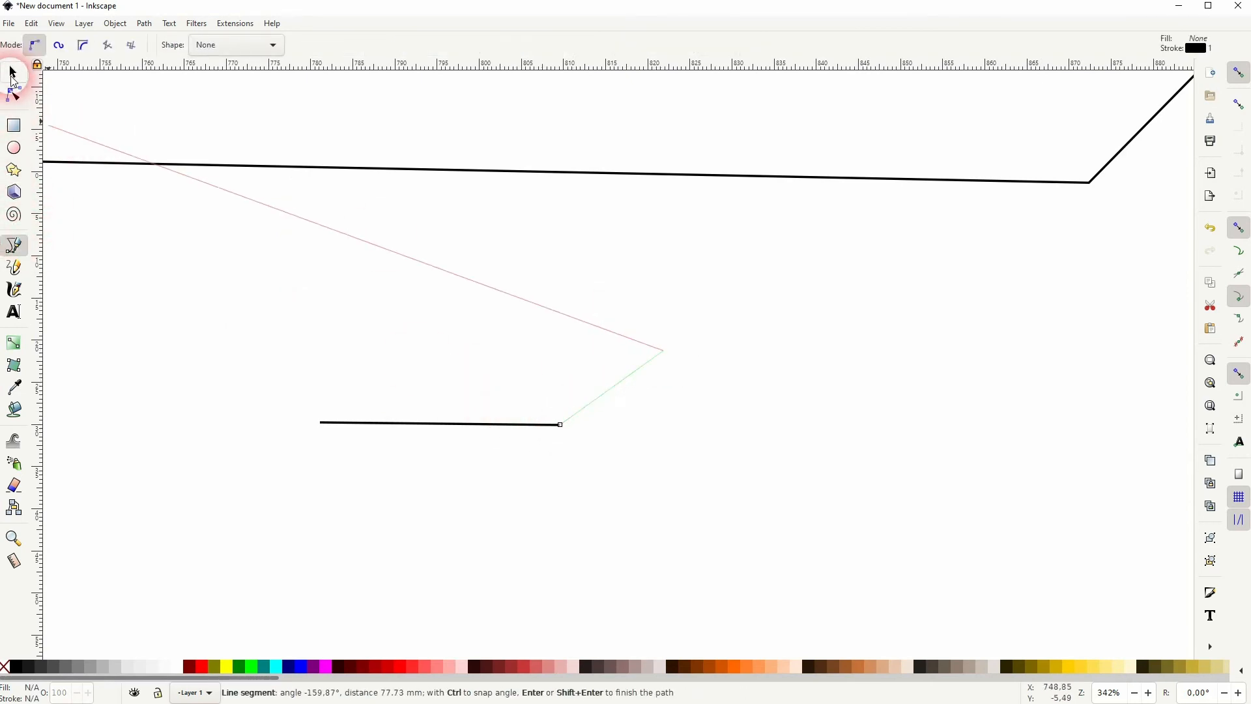
key(Return)
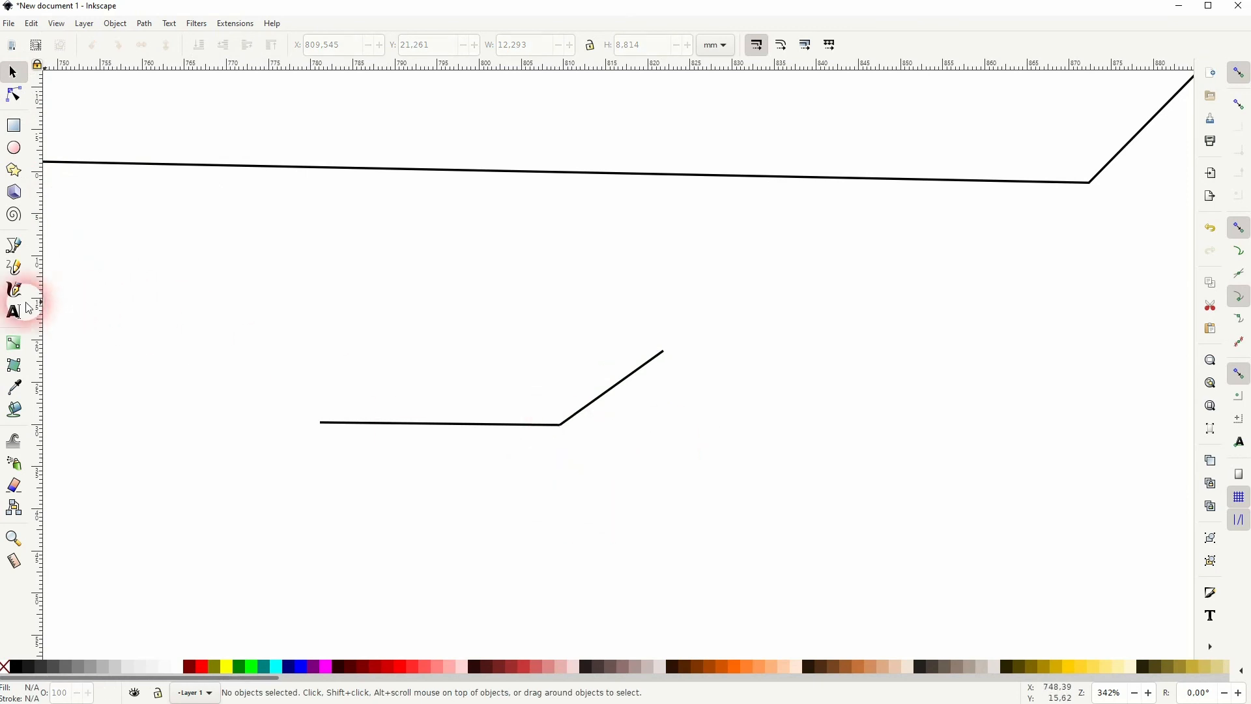
click(14, 245)
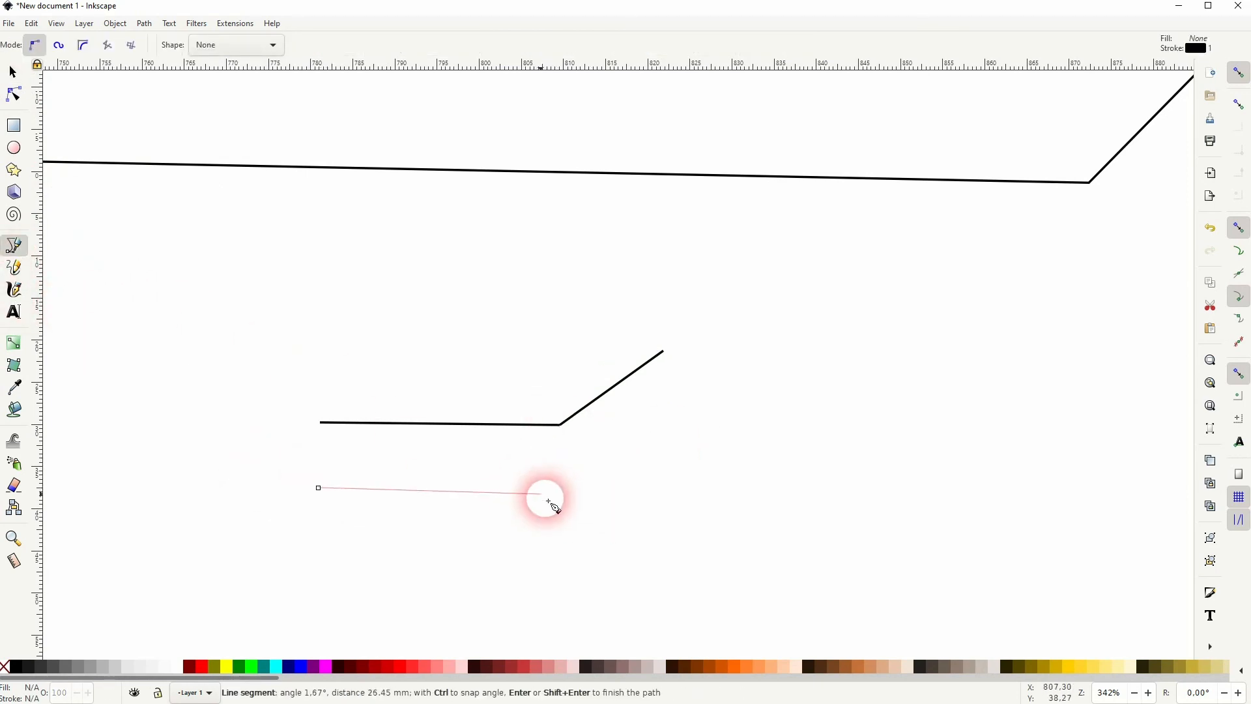
scroll(down, 3)
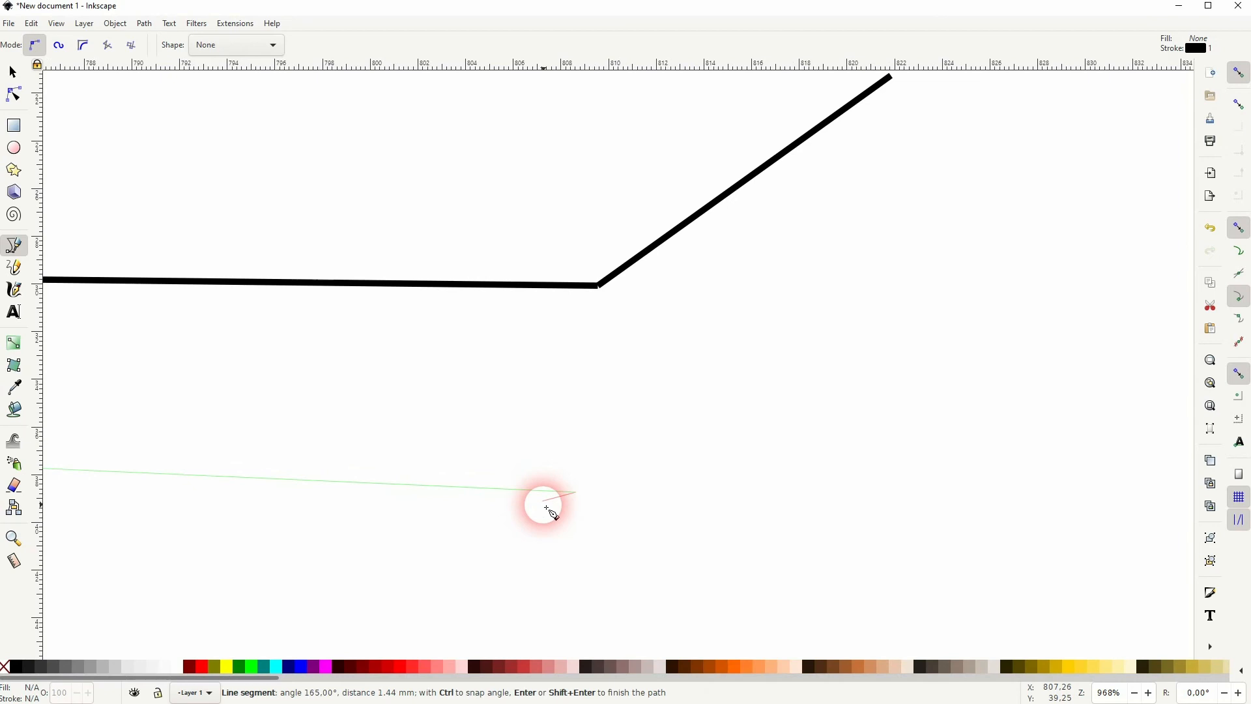
mouse_move(580, 484)
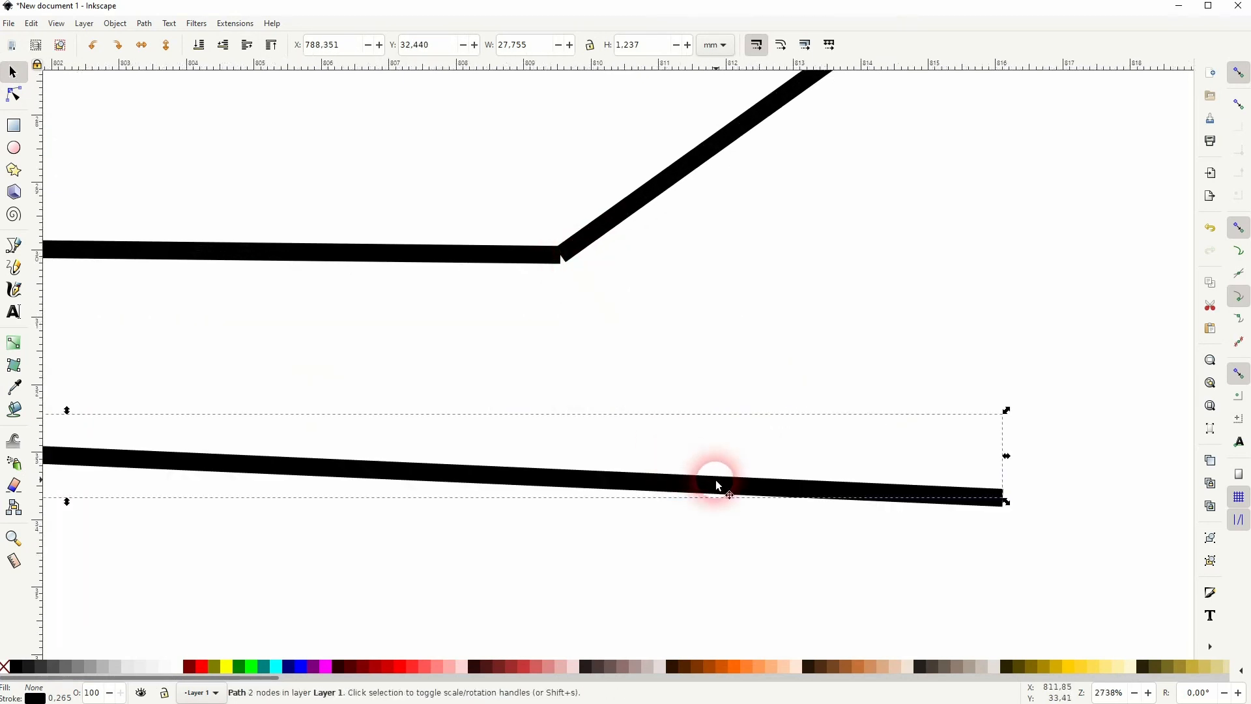
click(14, 245)
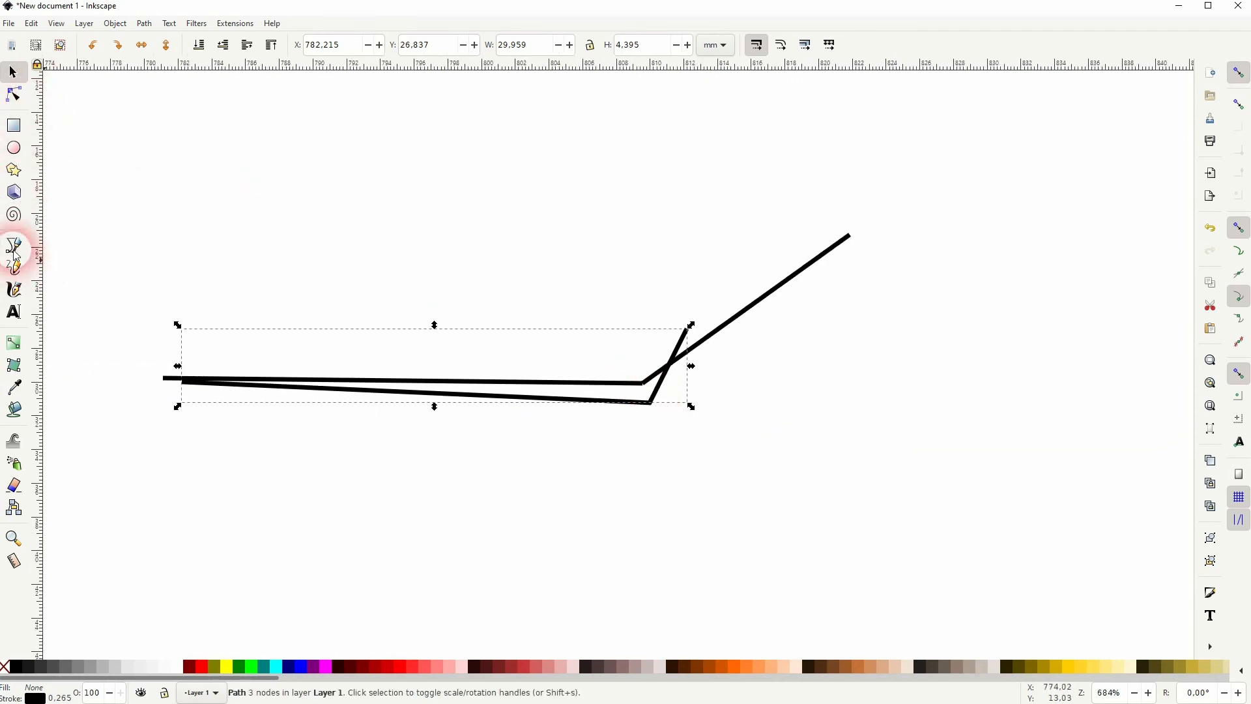
- Draw a short horizontal straight line above the two crossing bent paths
click(13, 245)
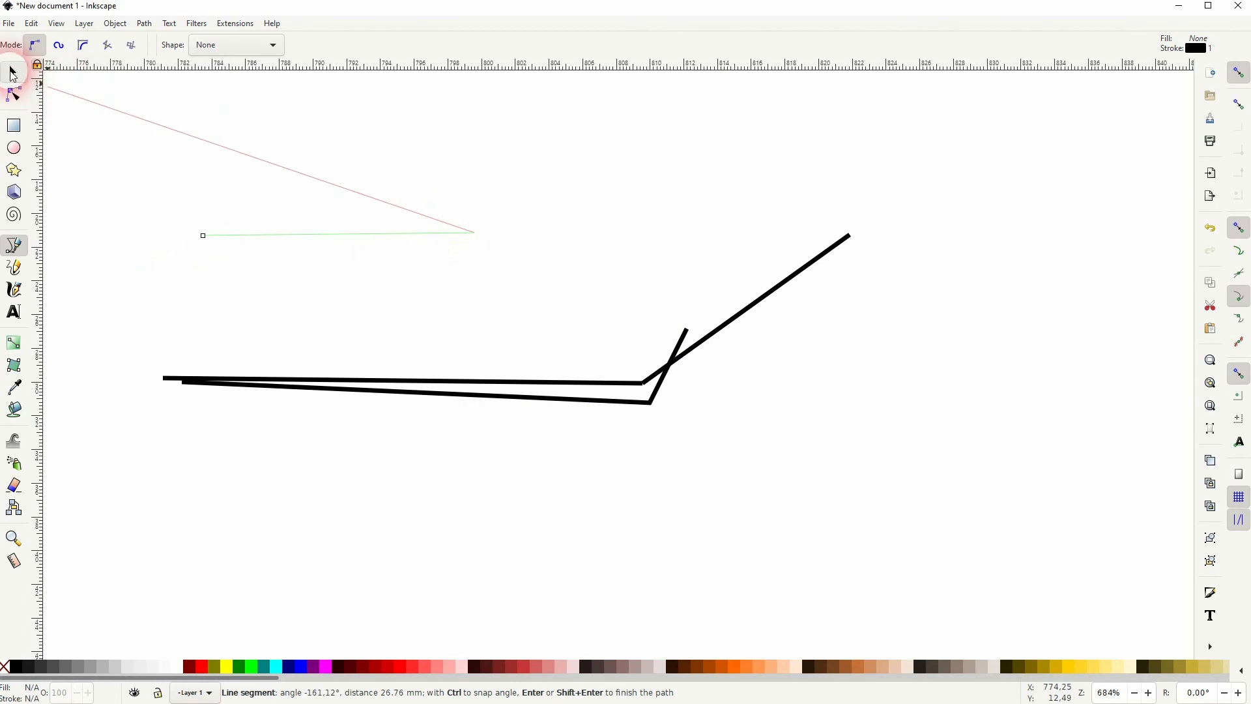
click(12, 72)
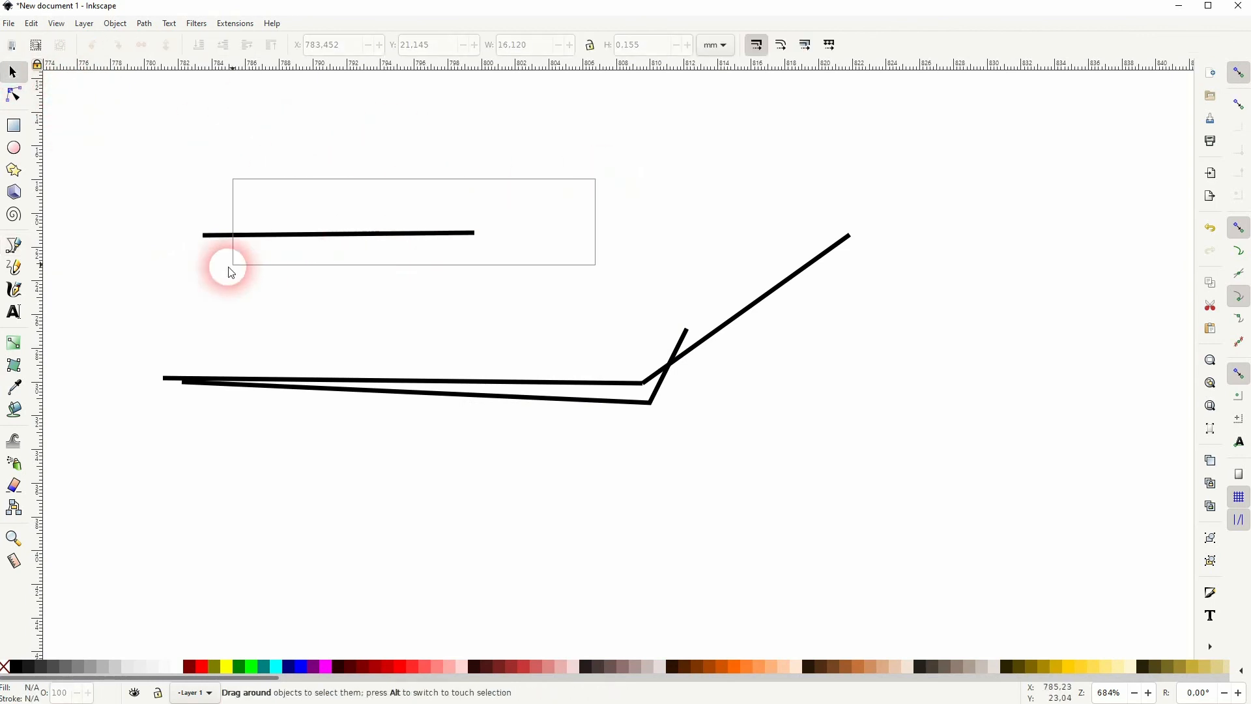
click(13, 244)
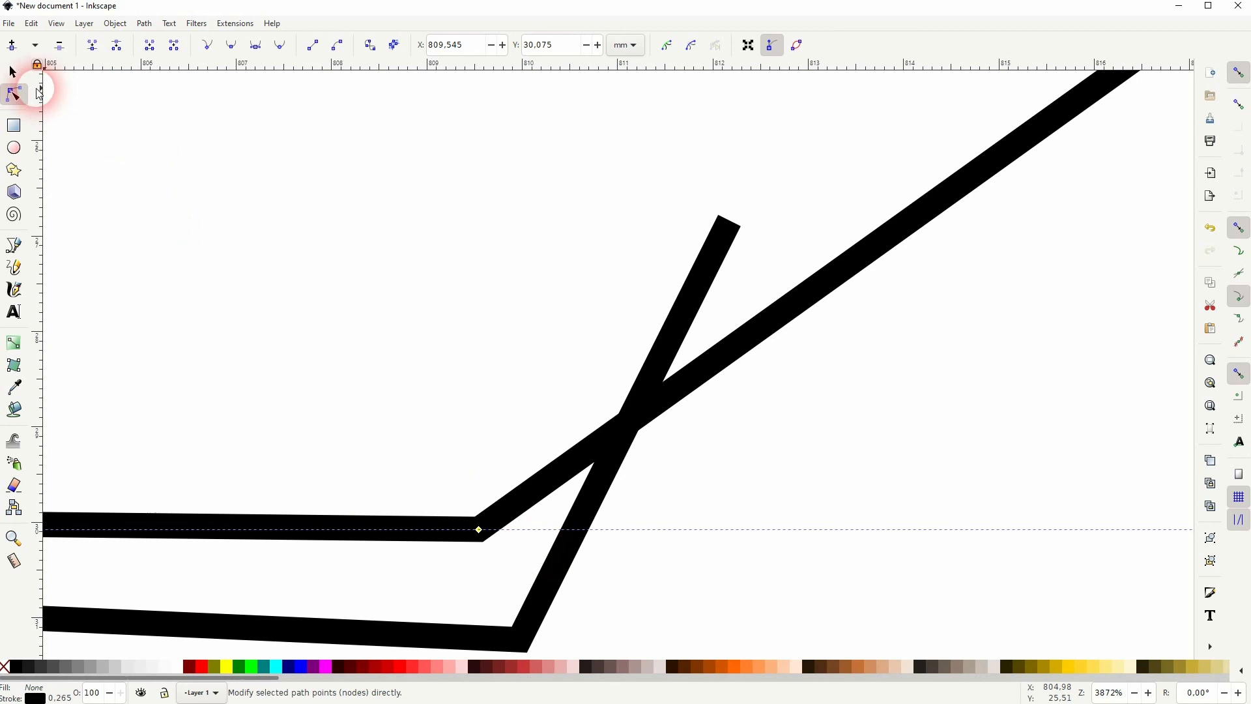
click(12, 72)
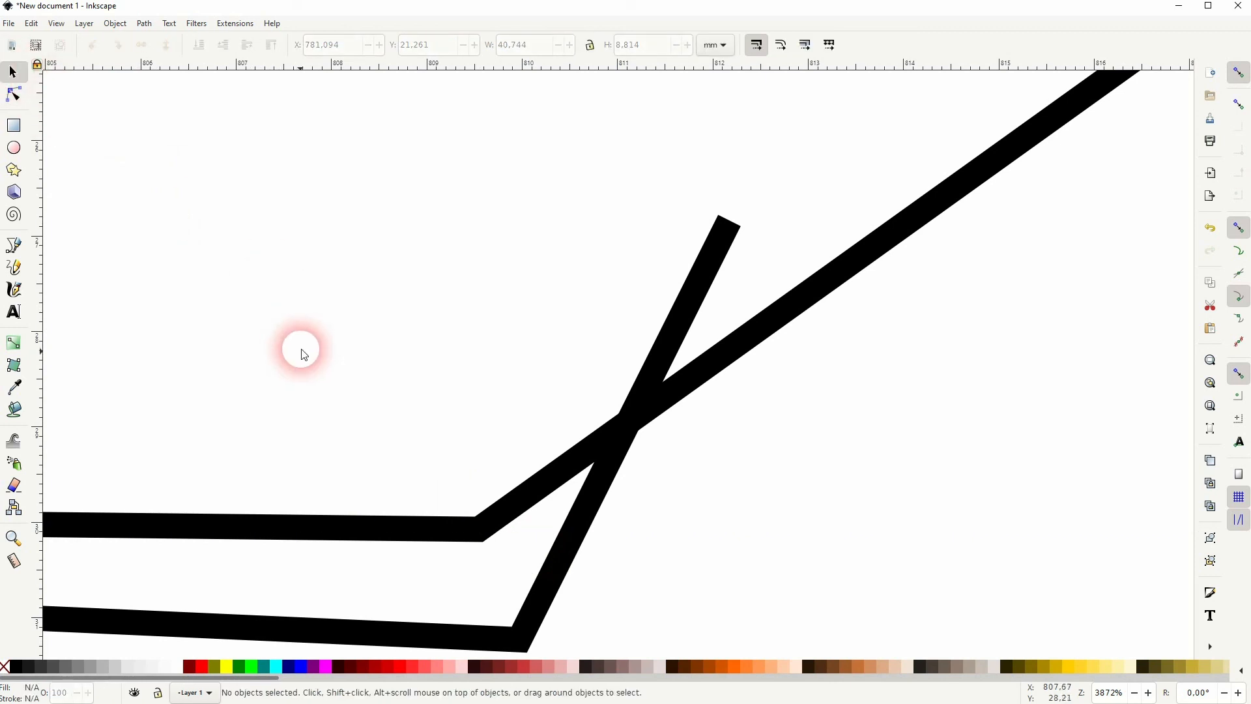